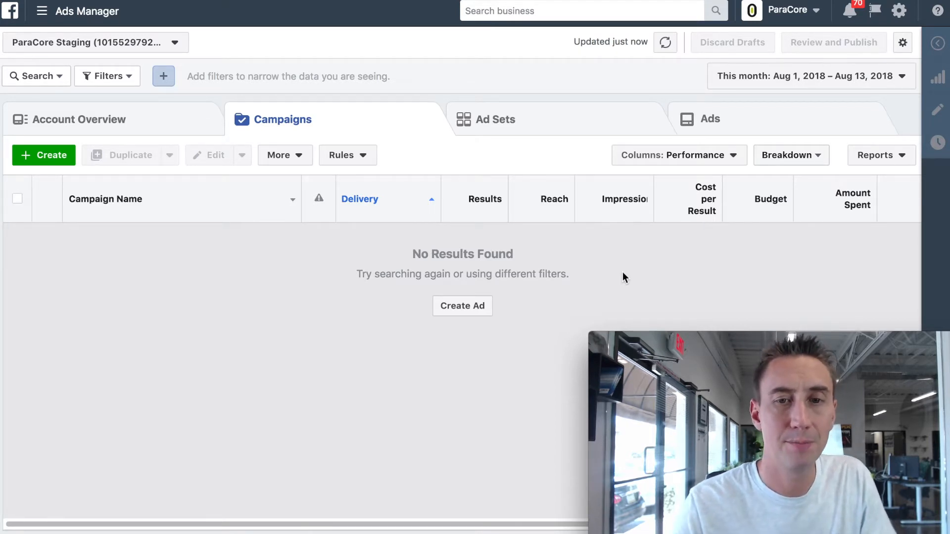
{"action": "mouse_move", "coordinate": [179, 295]}
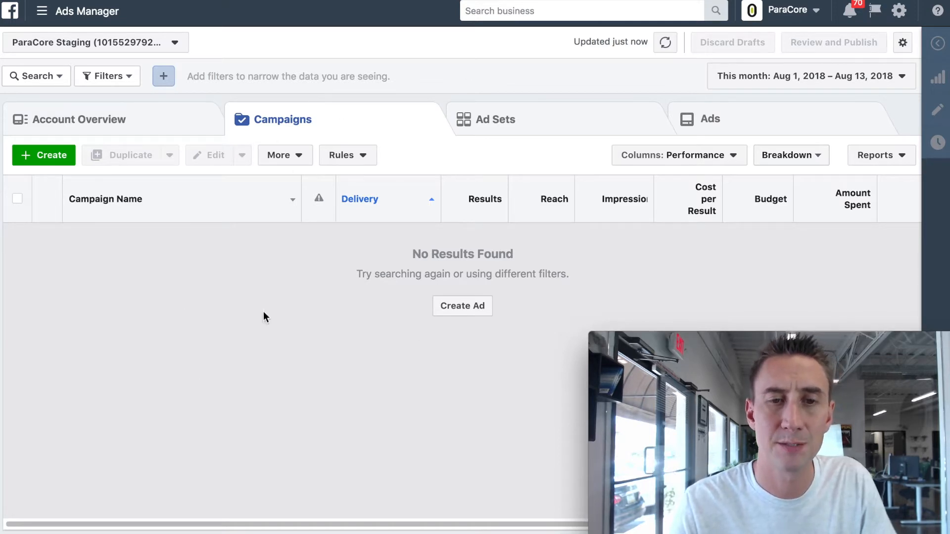
{"action": "left_click", "coordinate": [42, 11]}
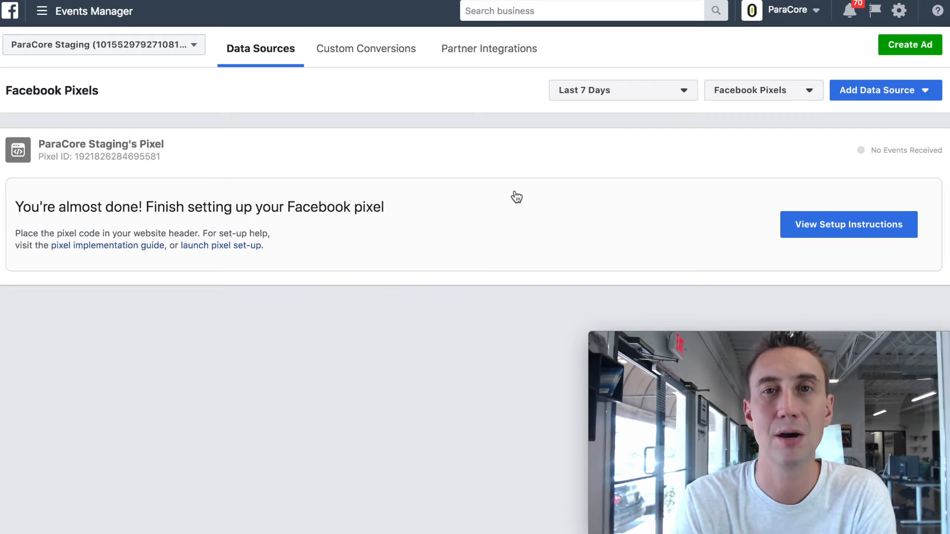
{"action": "mouse_move", "coordinate": [656, 282]}
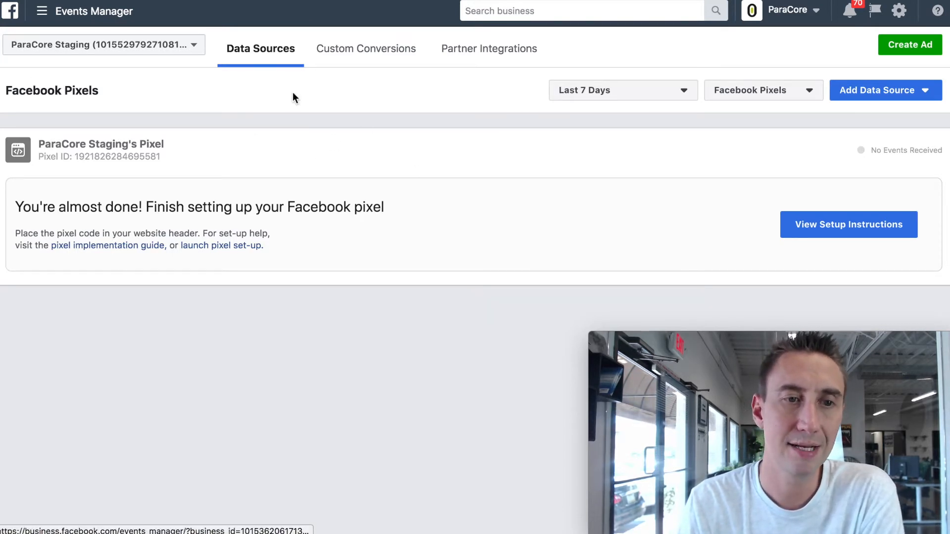
{"action": "left_click", "coordinate": [848, 225]}
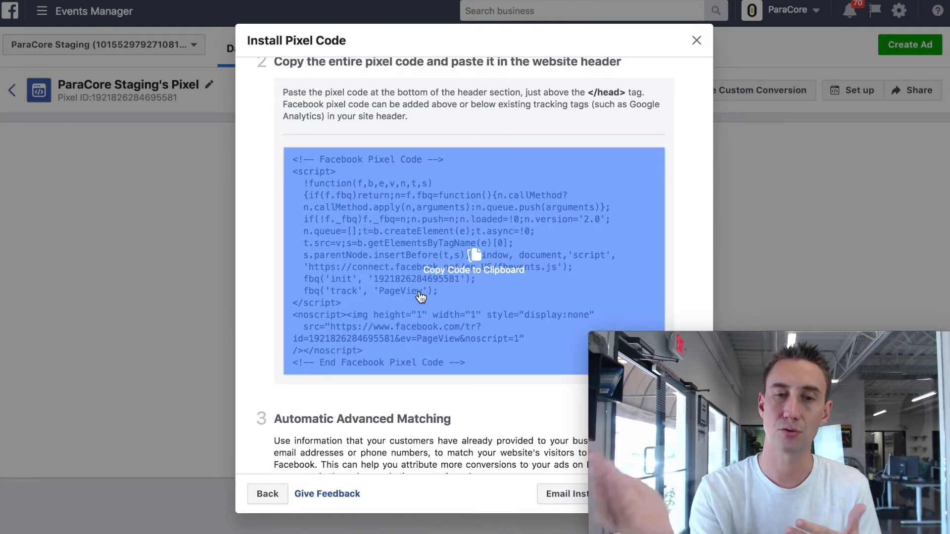
Switch to the emailable developer instructions showing the pixel ID and base code
{"action": "scroll", "scroll_direction": "down", "scroll_amount": 3}
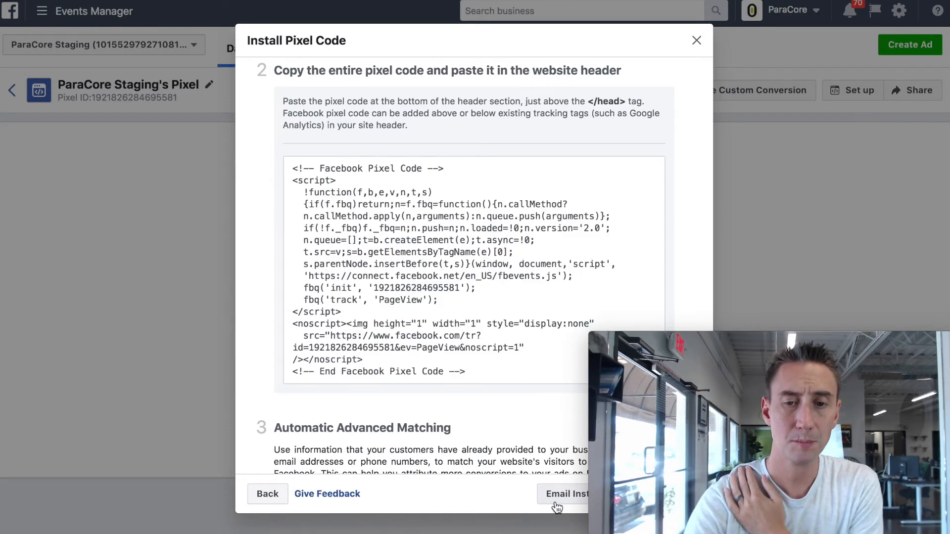
{"action": "left_click", "coordinate": [566, 494]}
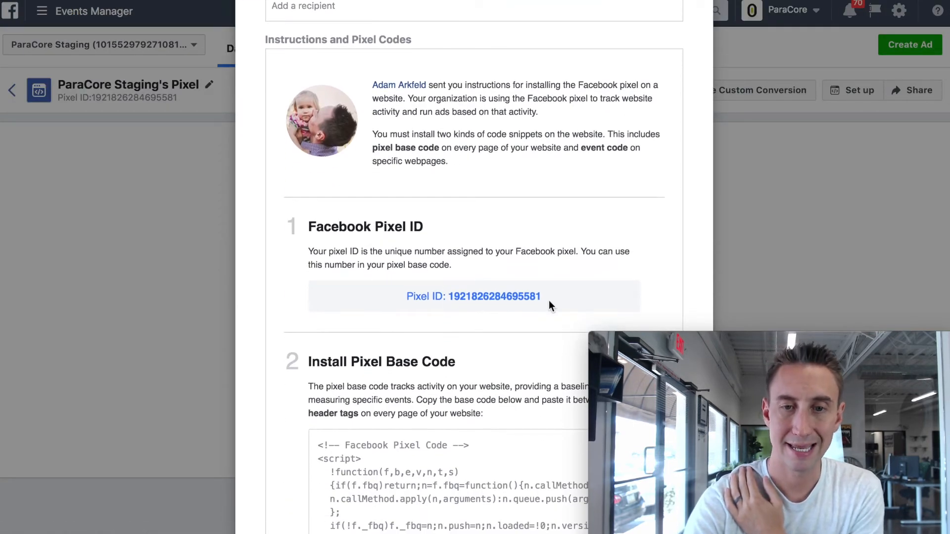
Scroll the emailed instructions down to the Install Event Code and Check Pixel Status sections
{"action": "scroll", "scroll_direction": "down", "scroll_amount": 3}
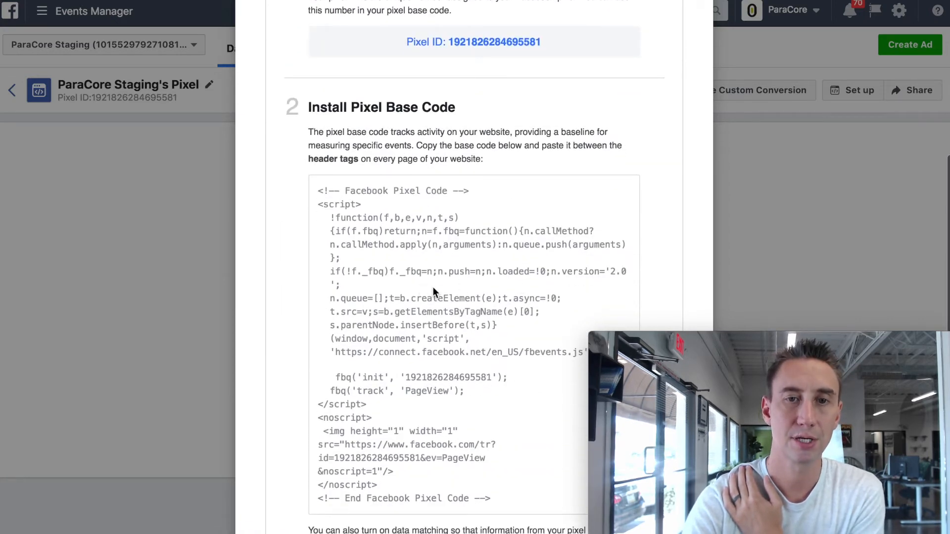
{"action": "scroll", "scroll_direction": "down", "scroll_amount": 3}
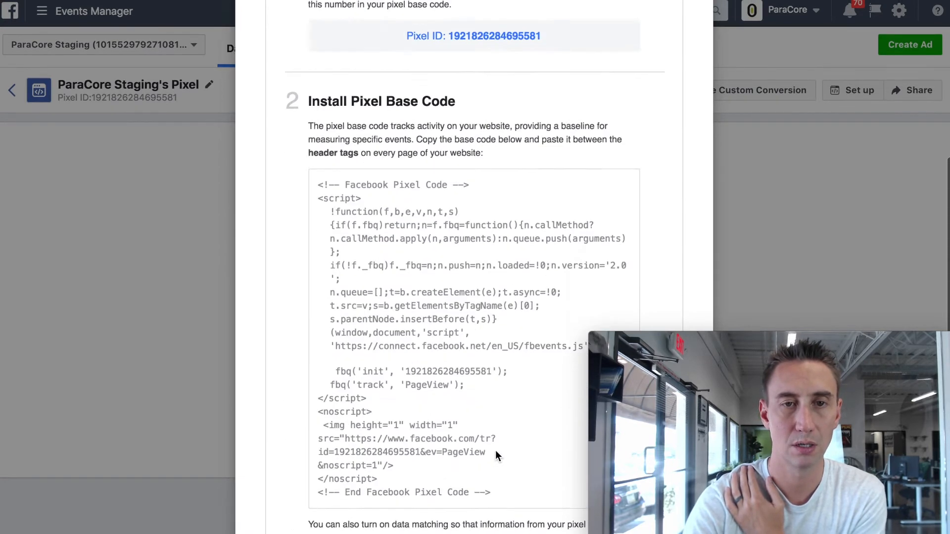
{"action": "scroll", "scroll_direction": "up", "scroll_amount": 3}
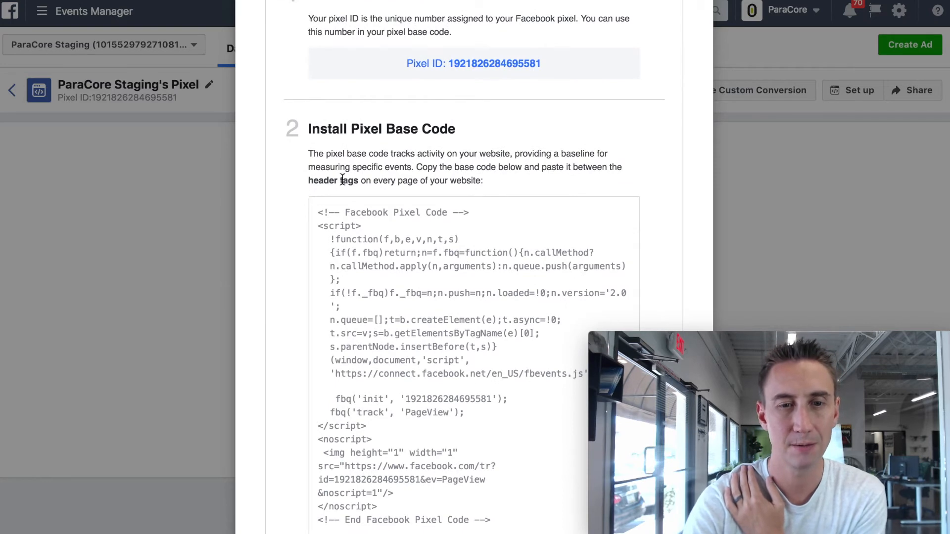
{"action": "scroll", "scroll_direction": "down", "scroll_amount": 3}
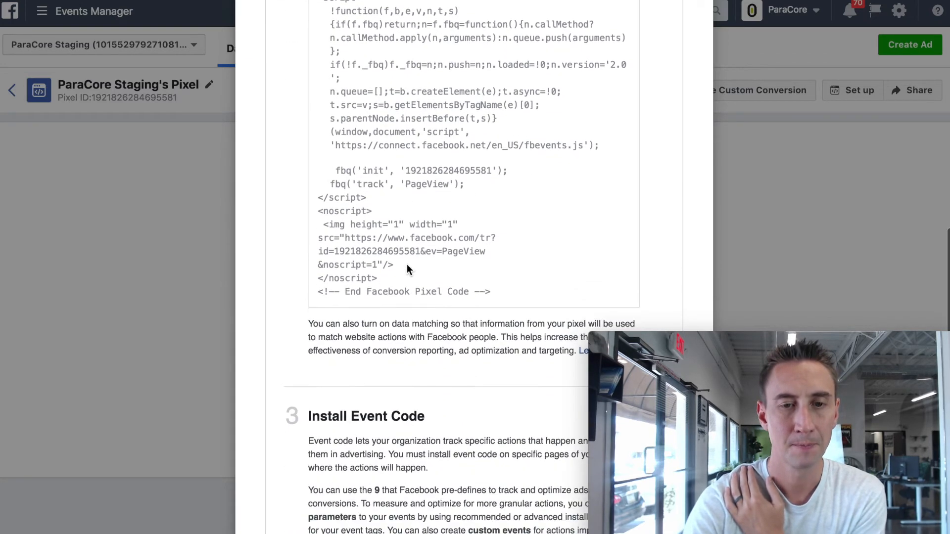
{"action": "scroll", "scroll_direction": "down", "scroll_amount": 3}
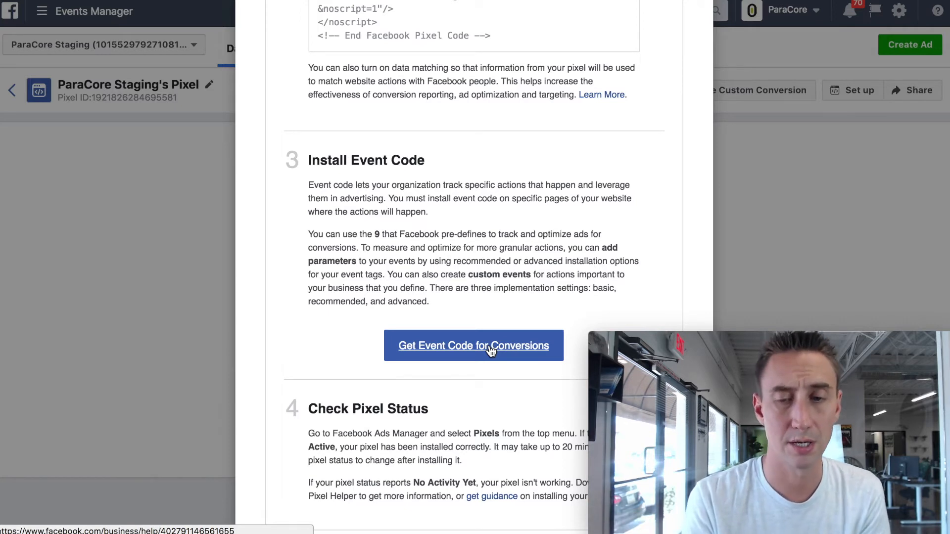
Follow 'Get Event Code for Conversions' to the Business Help article listing standard events
{"action": "left_click", "coordinate": [473, 345]}
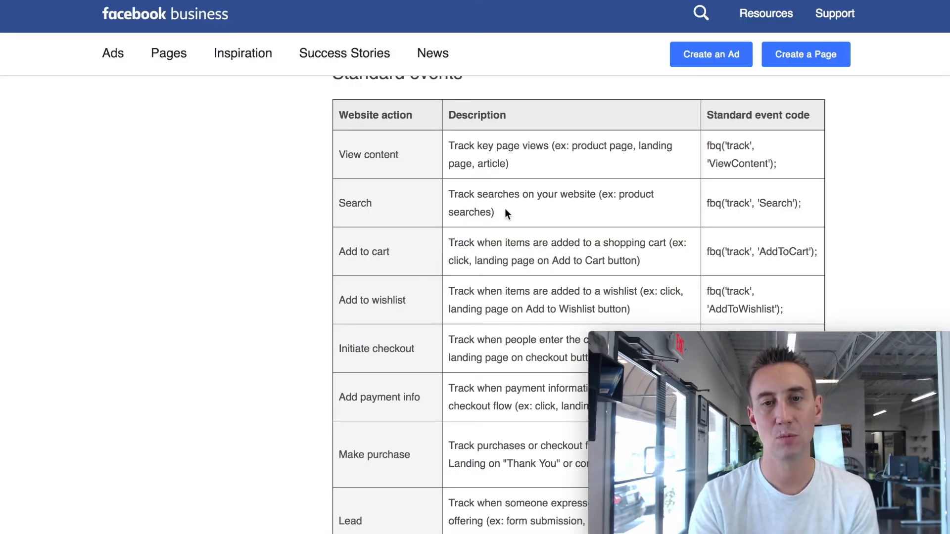
Scroll the standard events table through purchase (with value and currency) to Complete registration
{"action": "scroll", "scroll_direction": "down", "scroll_amount": 3}
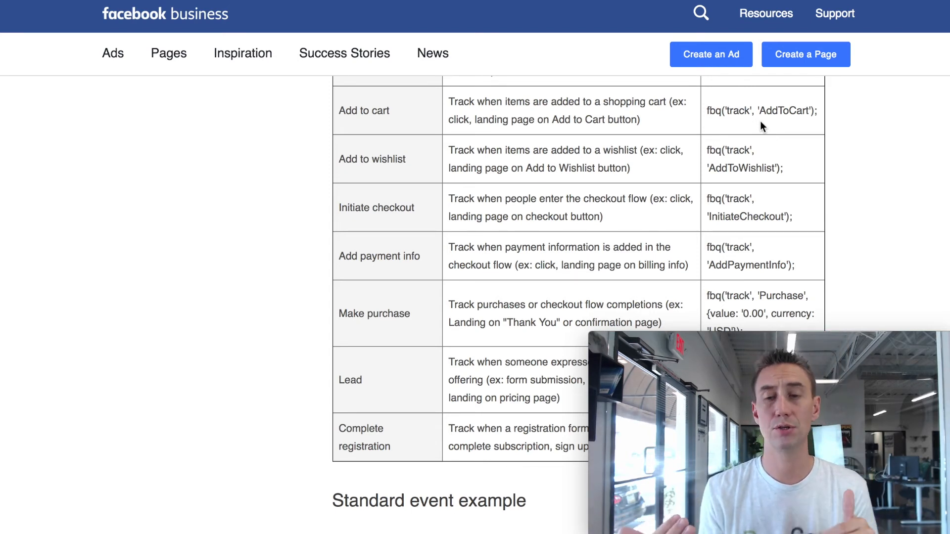
Scroll to the standard event example showing an add-to-cart event inside the pixel code
{"action": "scroll", "scroll_direction": "down", "scroll_amount": 3}
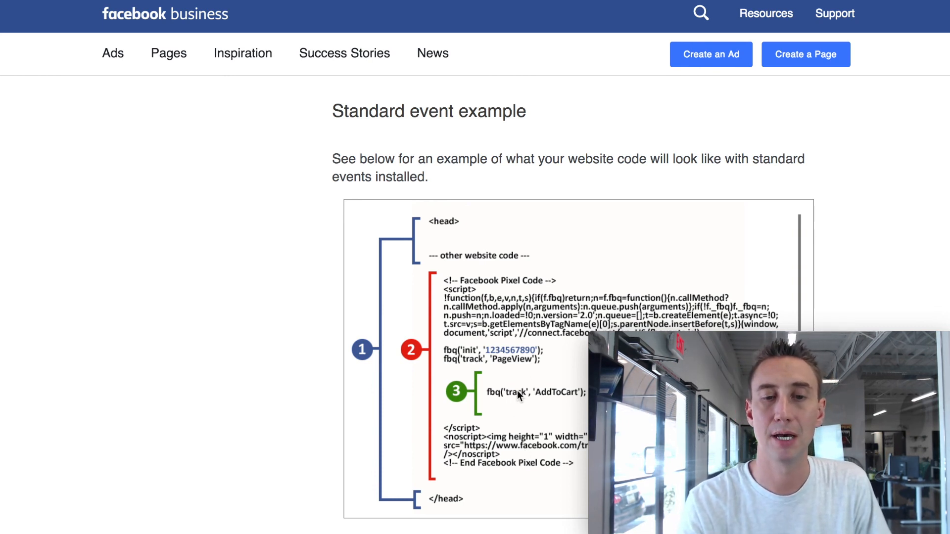
{"action": "mouse_move", "coordinate": [568, 399]}
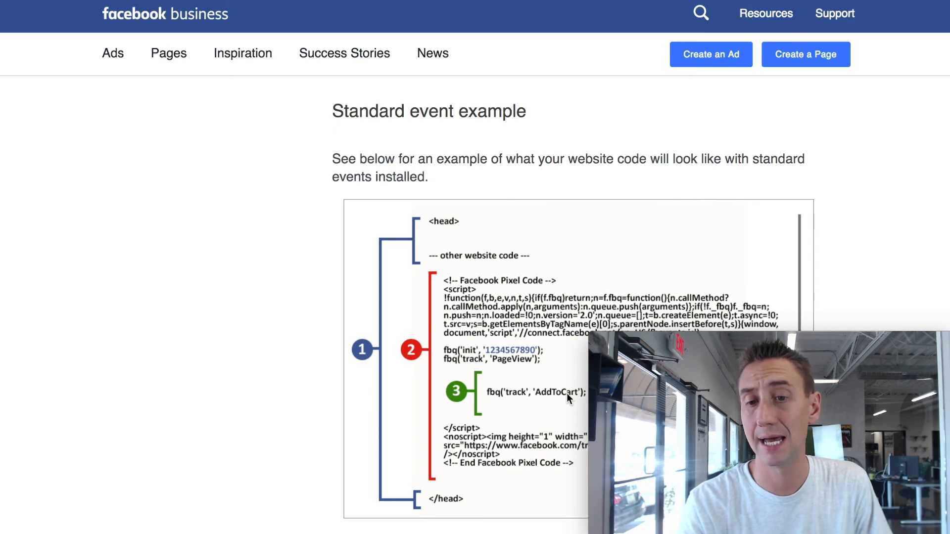